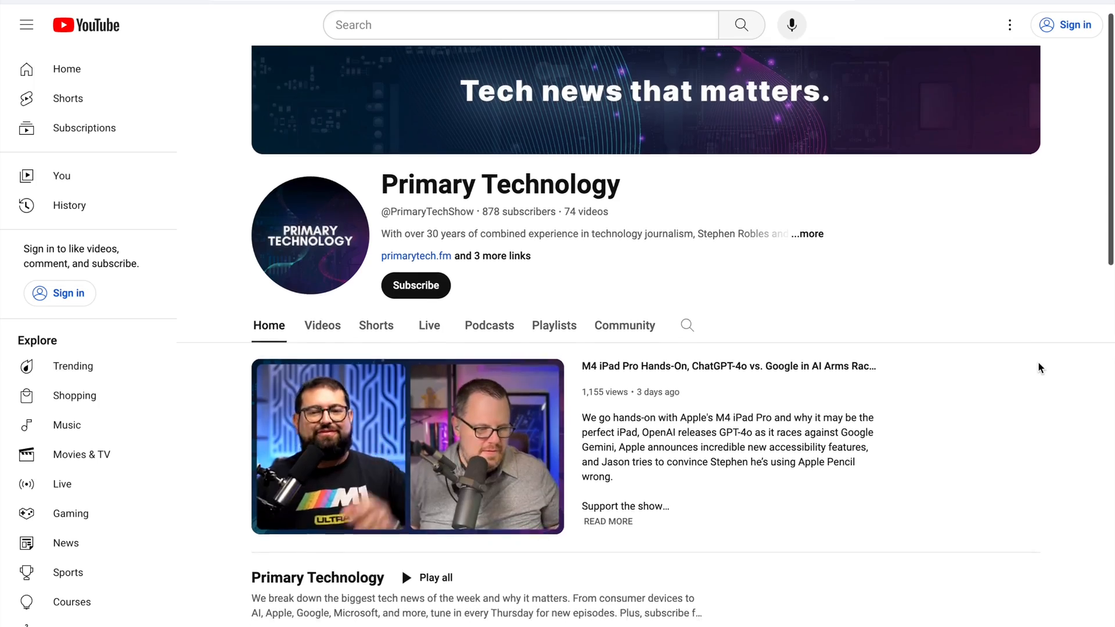
pyautogui.scroll(-3)
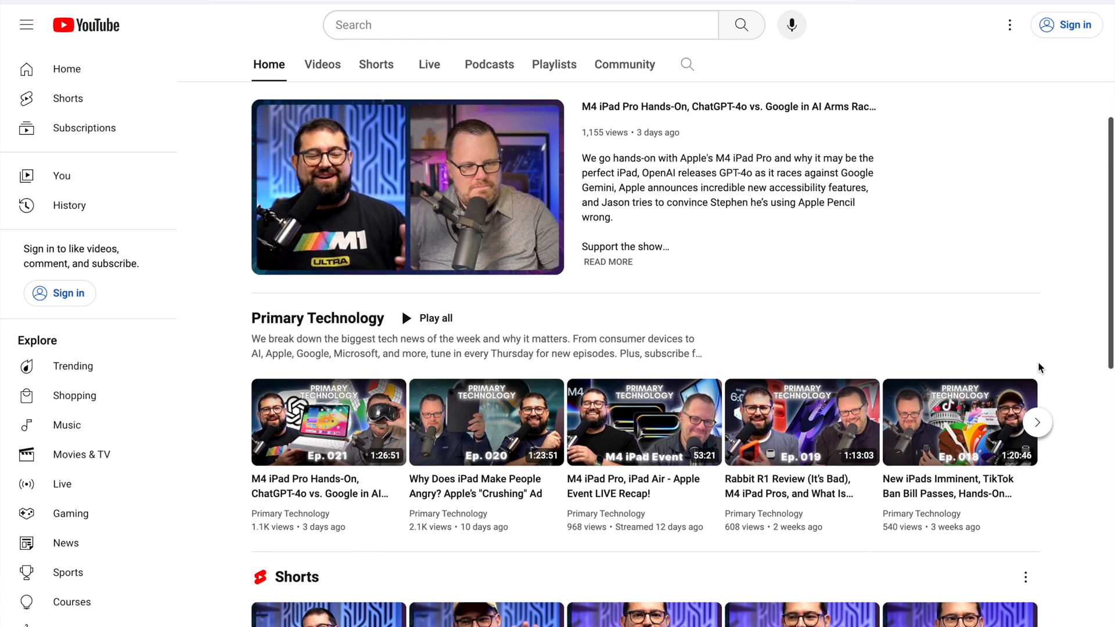